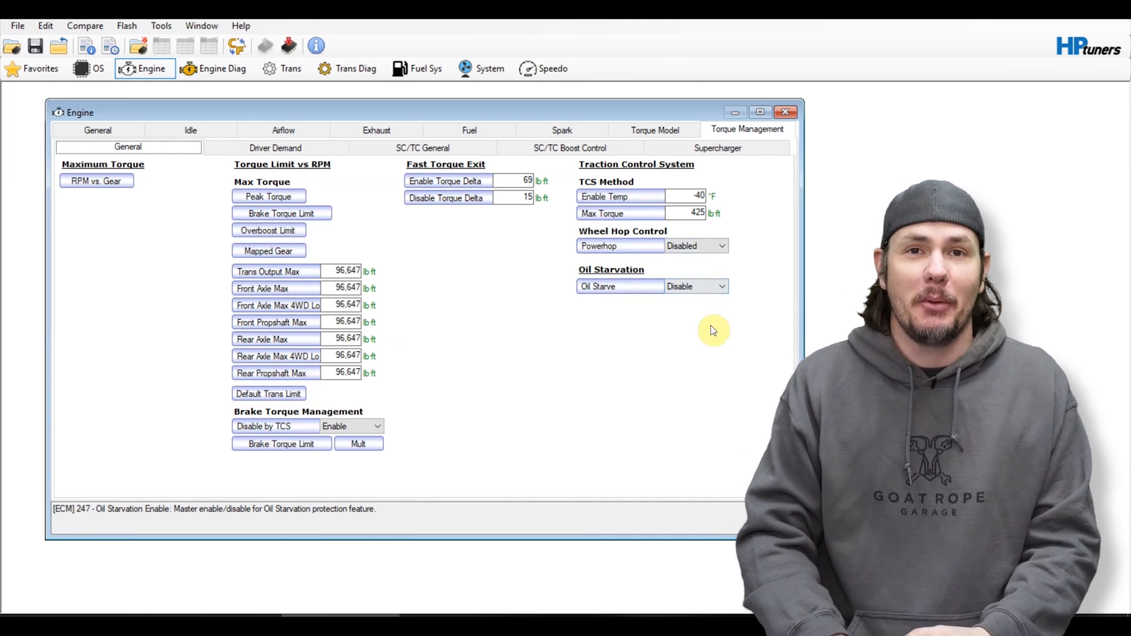
{"action": "mouse_move", "coordinate": [714, 310]}
{"action": "type", "text": "400"}
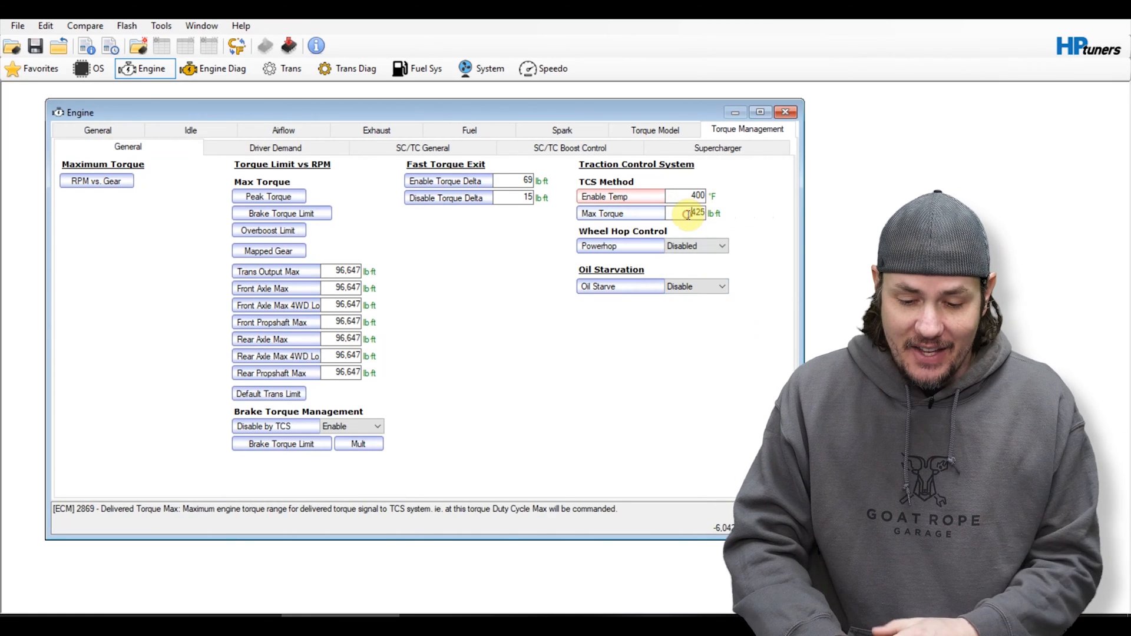
Enter 6000 lb-ft as the traction control Max Torque value
{"action": "type", "text": "6000"}
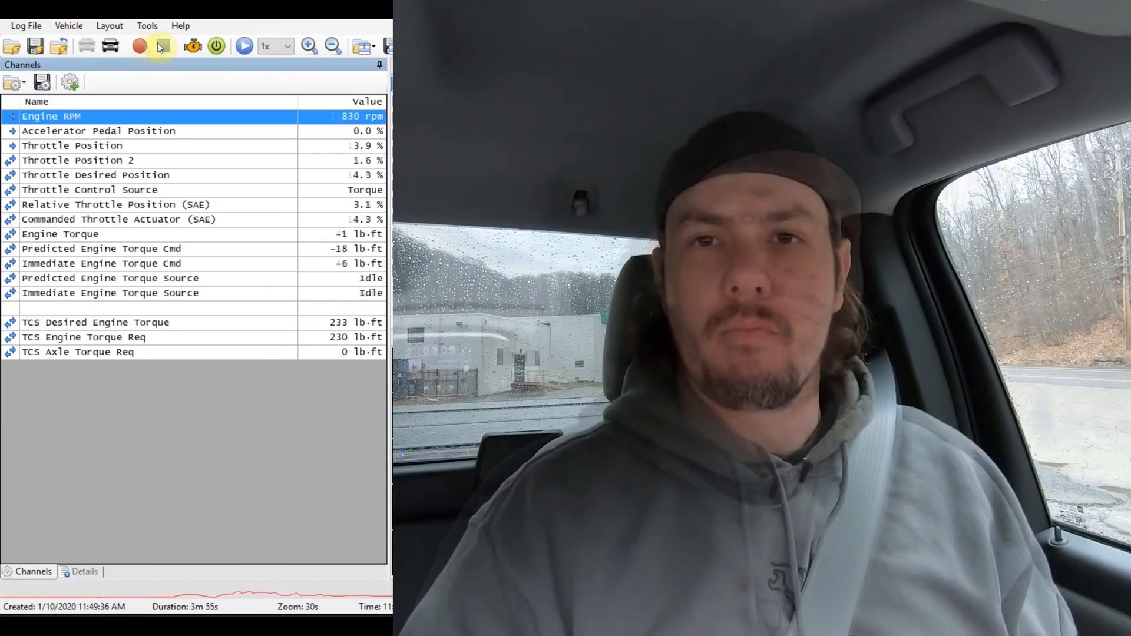
{"action": "left_click", "coordinate": [139, 46]}
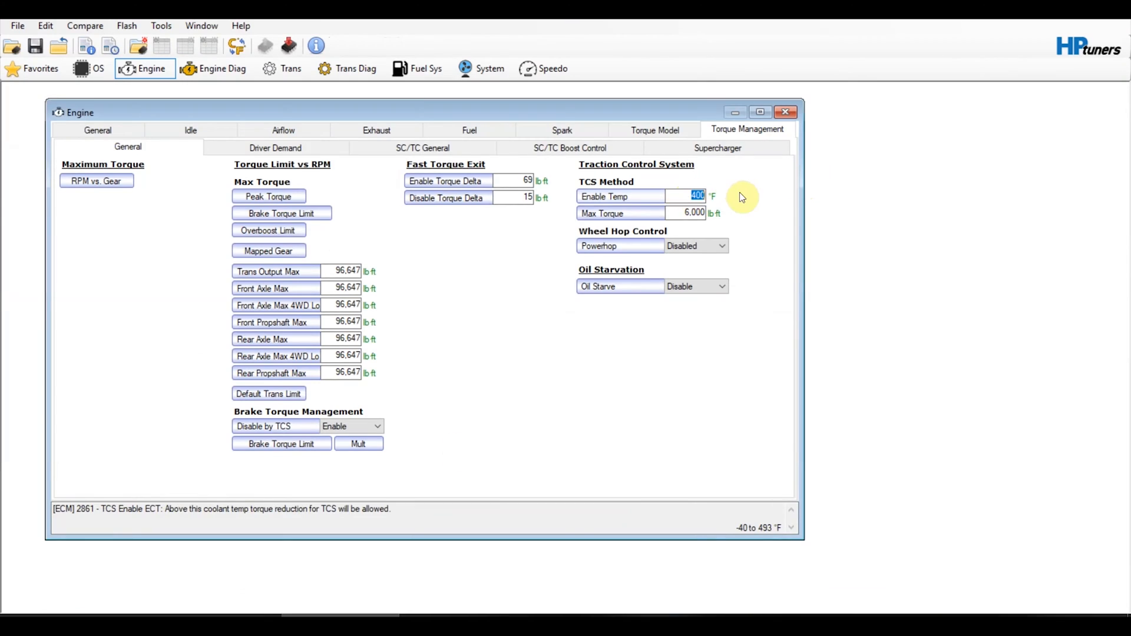
Enter -40 °F for TCS Enable Temp and 80 lb-ft for Max Torque
{"action": "type", "text": "-40"}
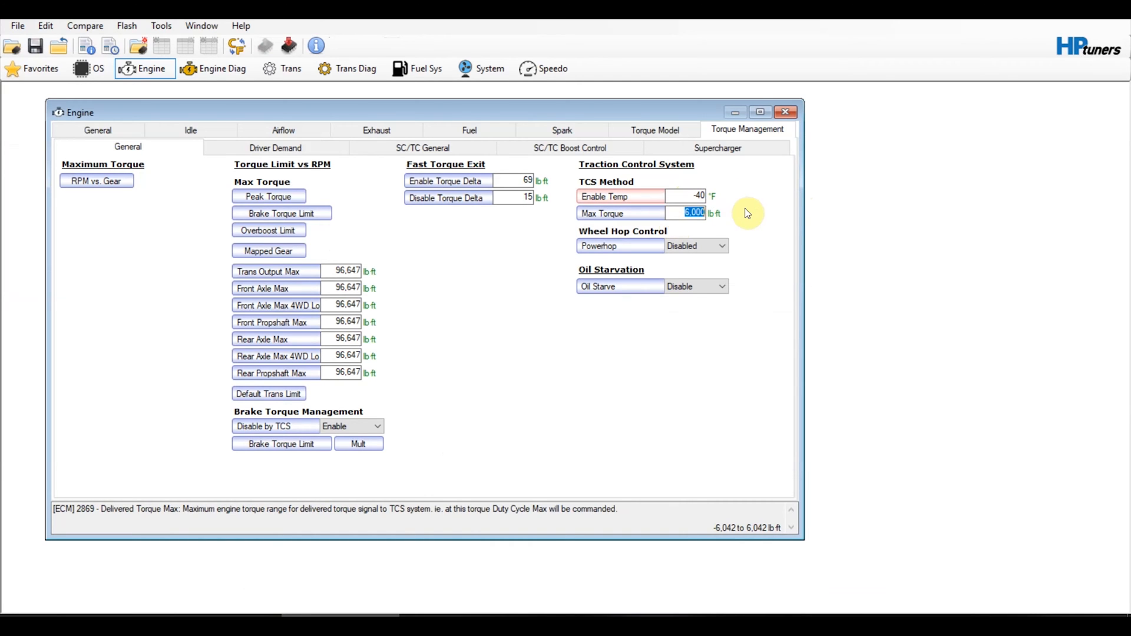
{"action": "type", "text": "80"}
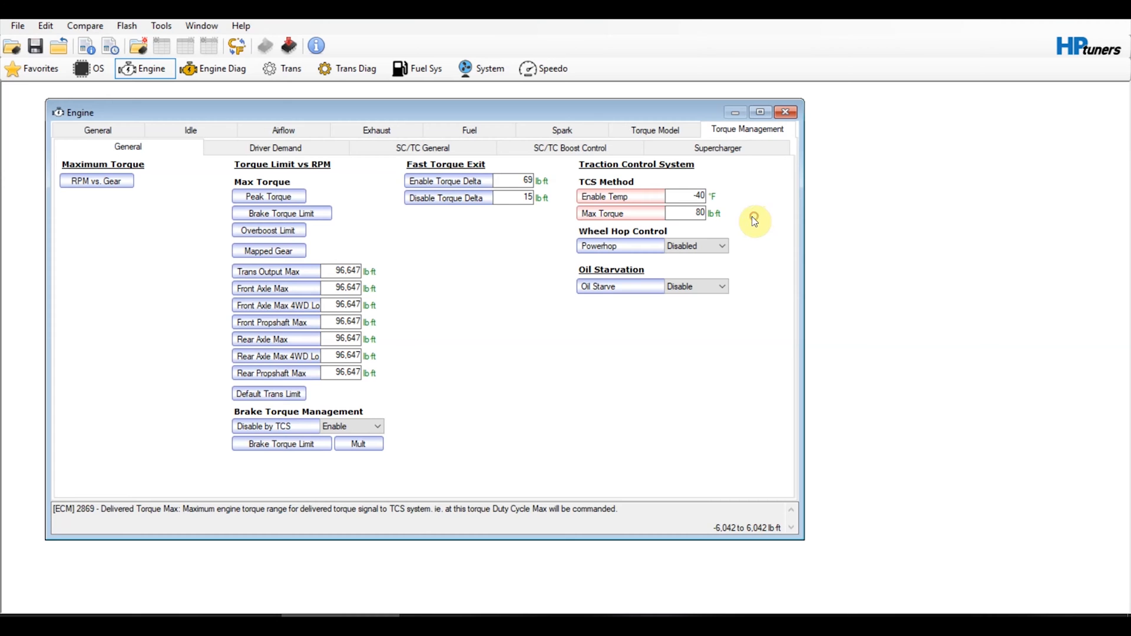